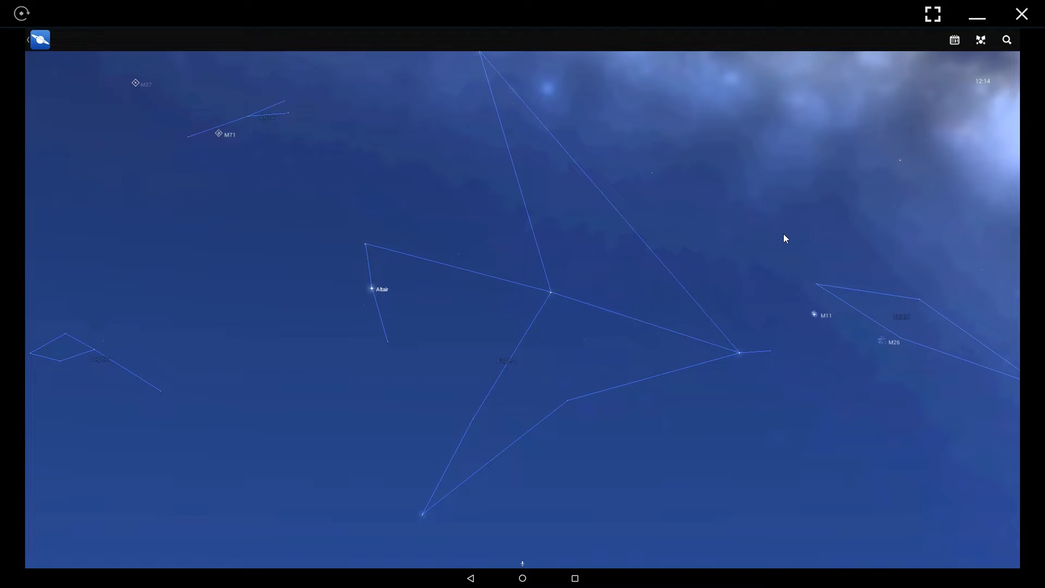
mouse_move(702, 159)
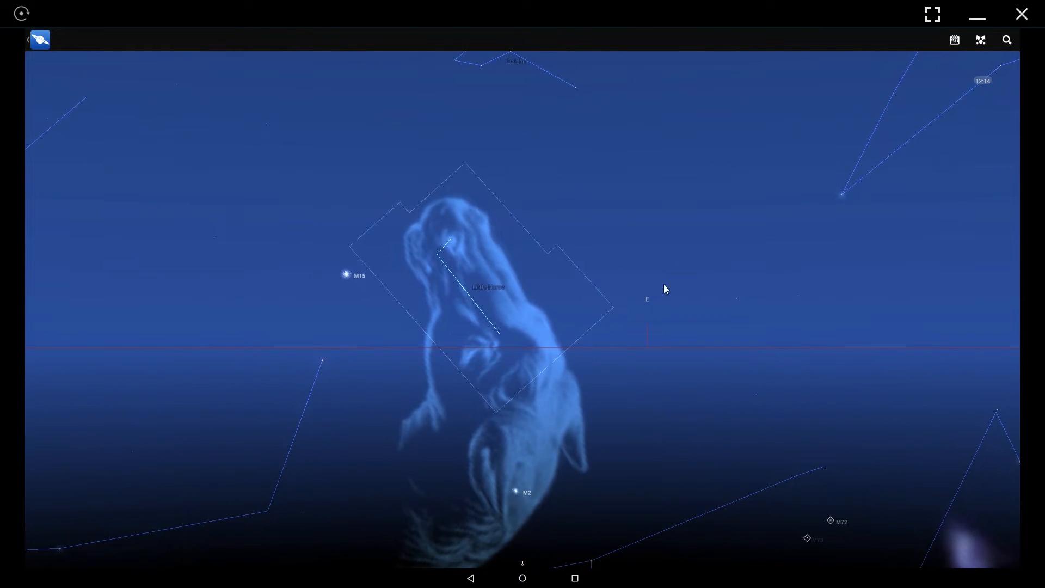
Pan the sky from Aquila over to Aquarius with Neptune, then bring up the side menu
drag(665, 290, 486, 216)
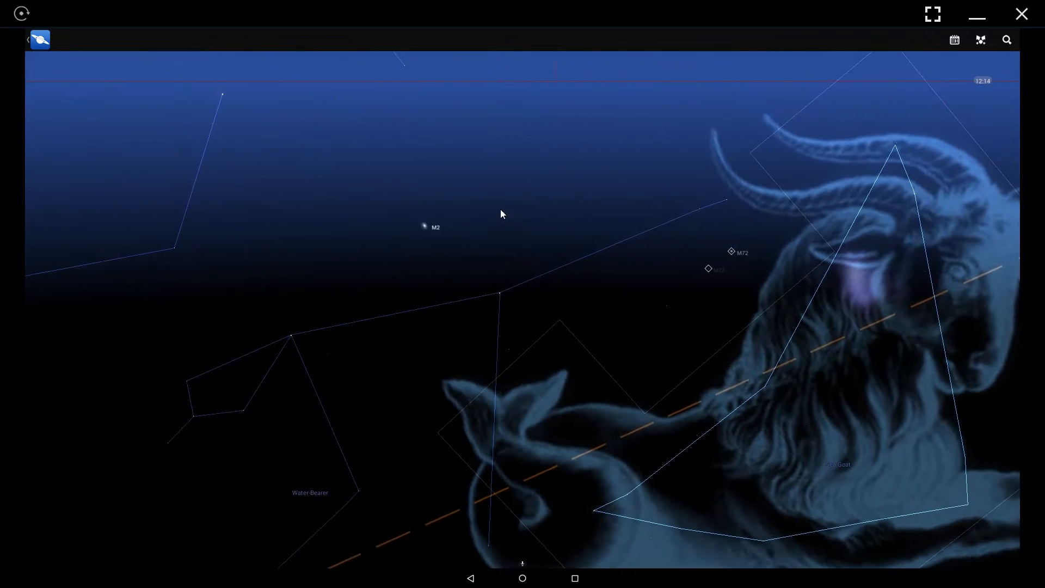
click(421, 226)
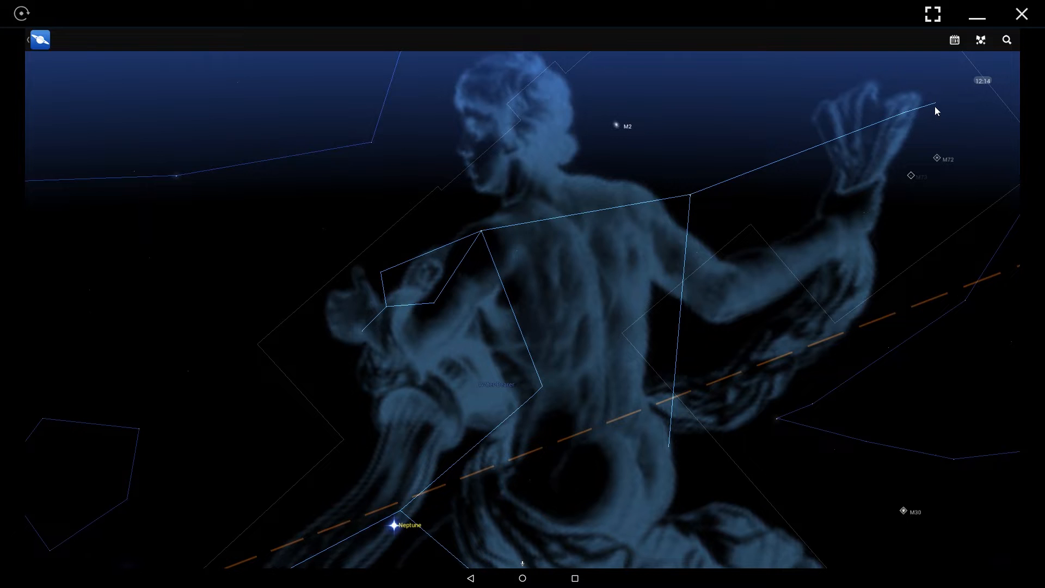
click(939, 101)
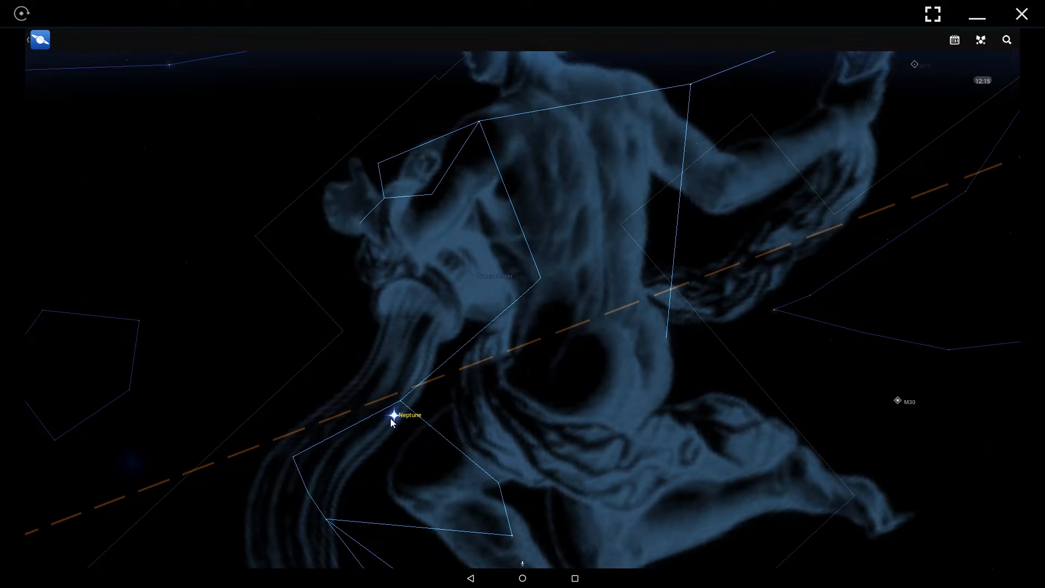
drag(392, 423, 499, 307)
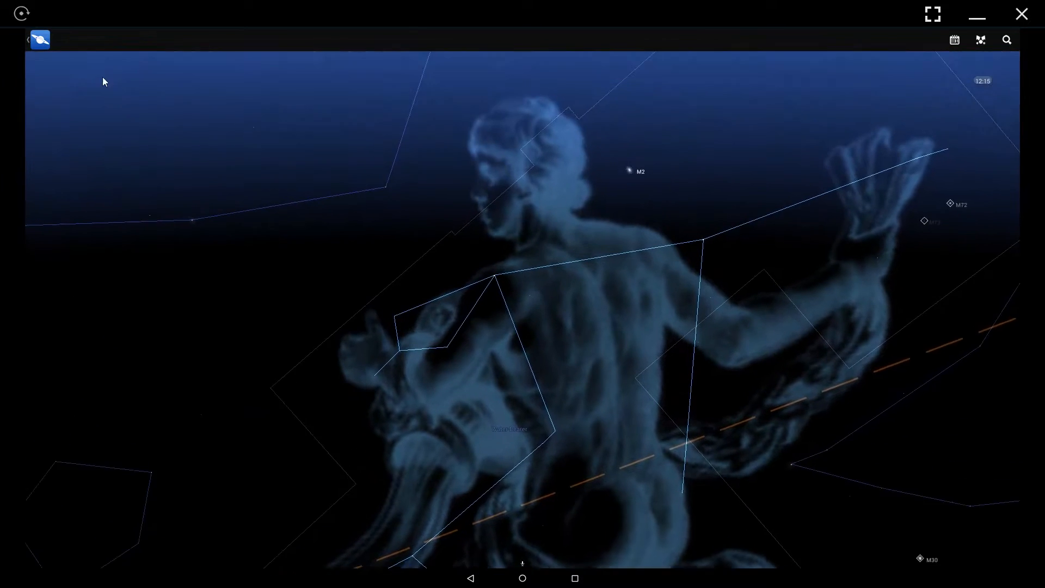
click(39, 39)
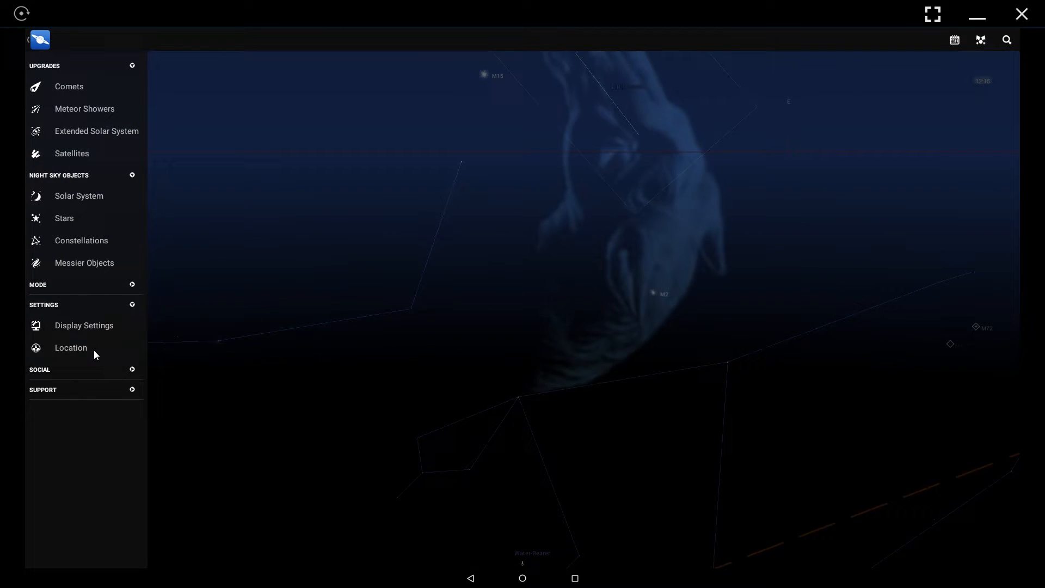
Set the observing location by city search, typing 'Chicag' and choosing Chicago
click(70, 347)
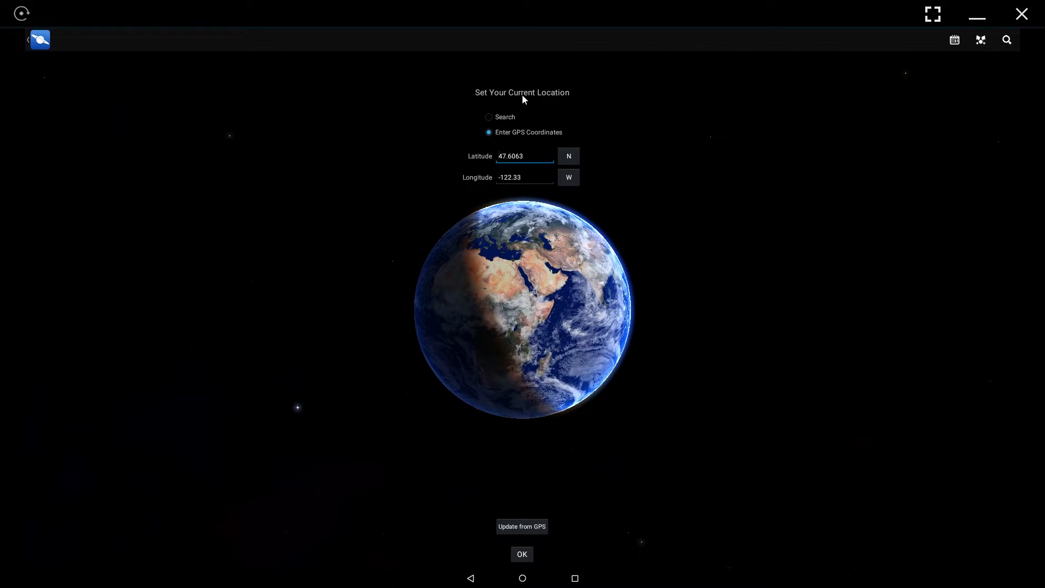
click(489, 116)
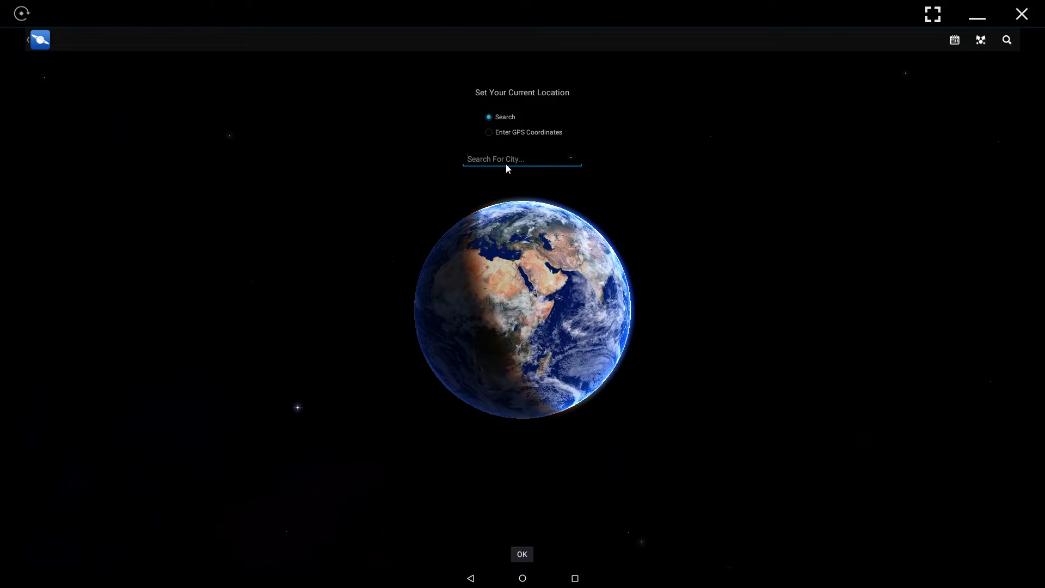
click(521, 159)
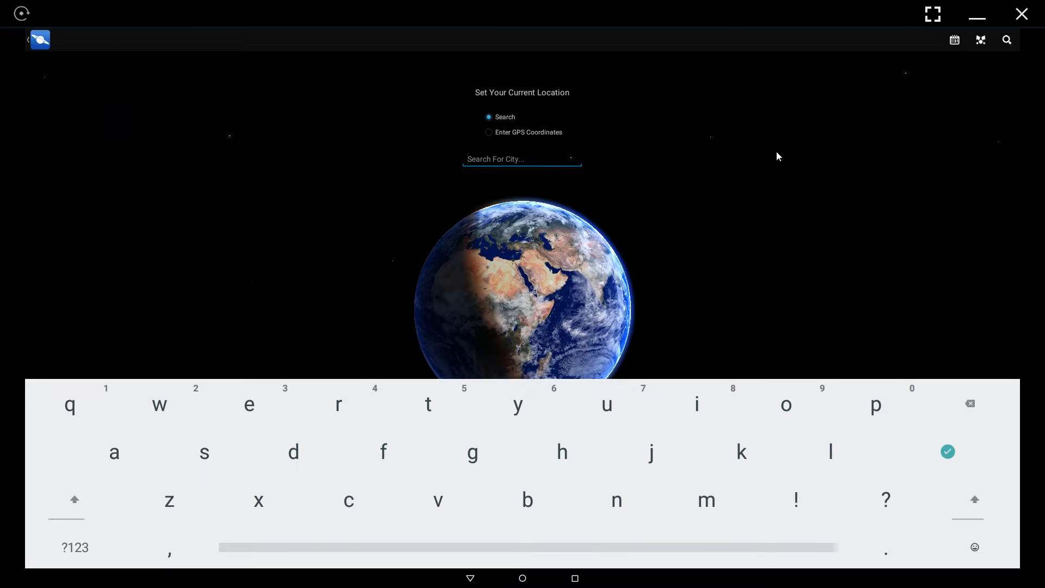
text(Chicago)
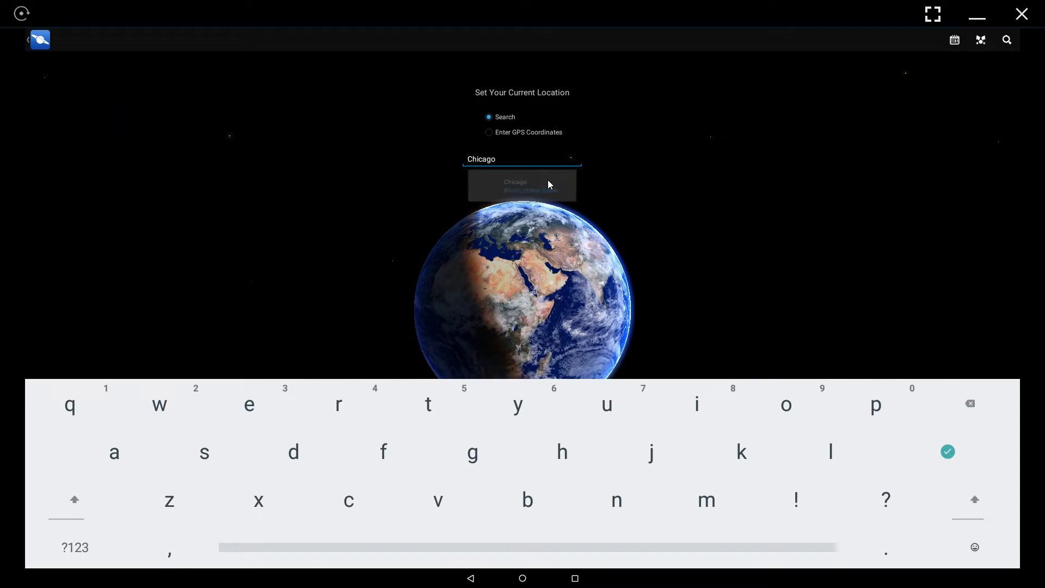
click(522, 185)
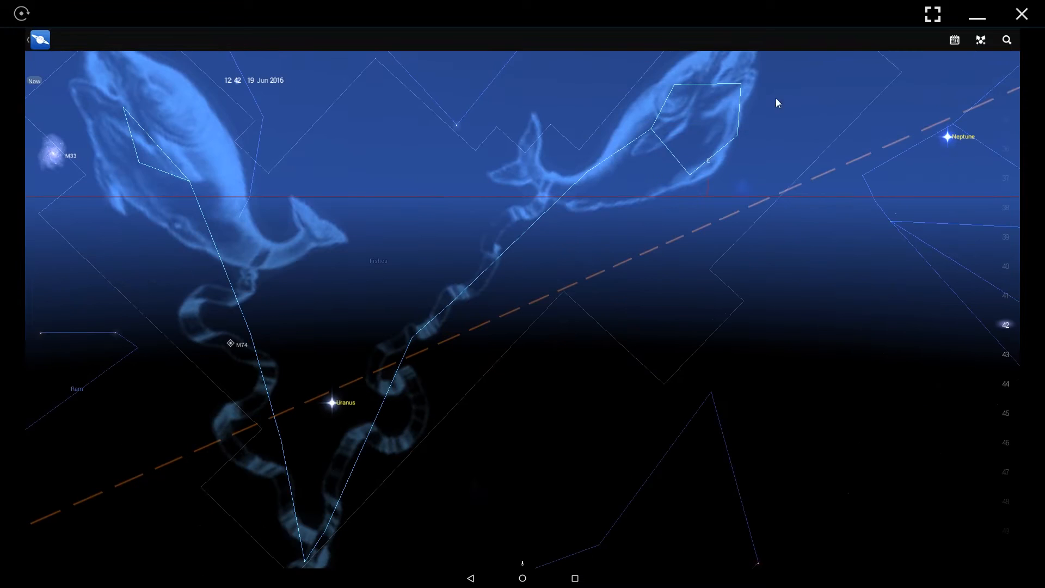
mouse_move(952, 63)
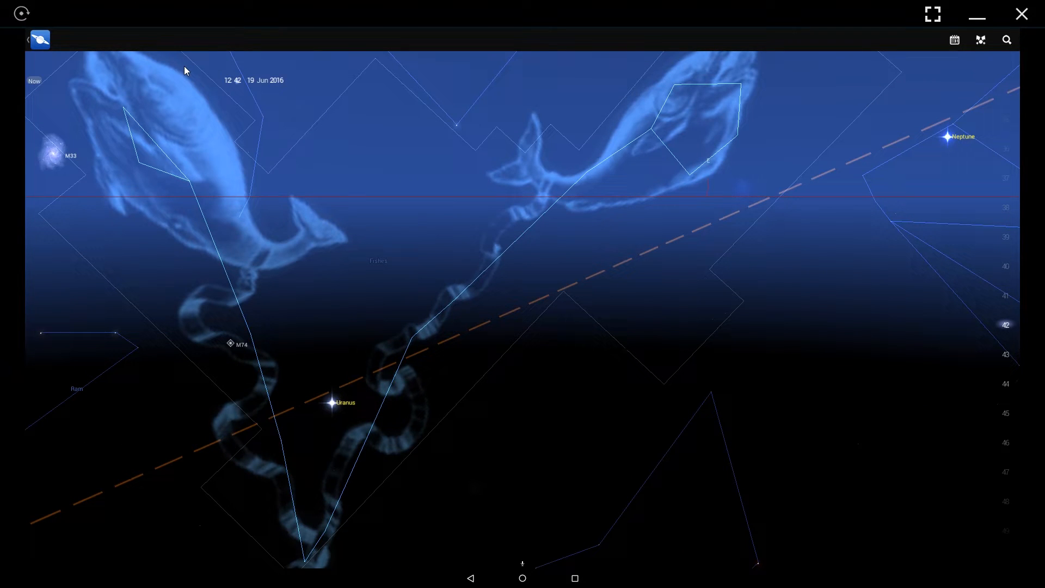
mouse_move(234, 88)
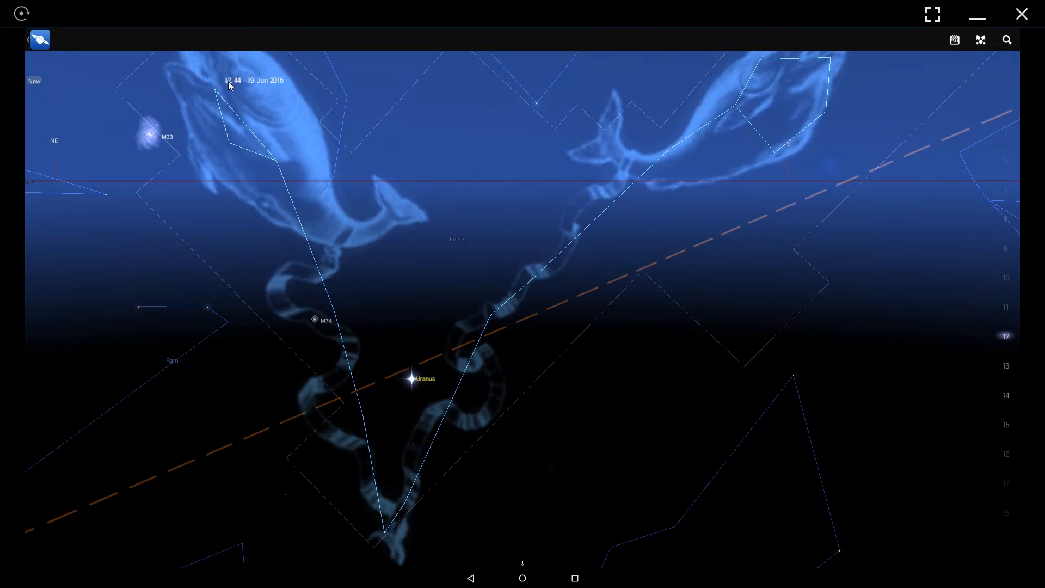
mouse_move(999, 93)
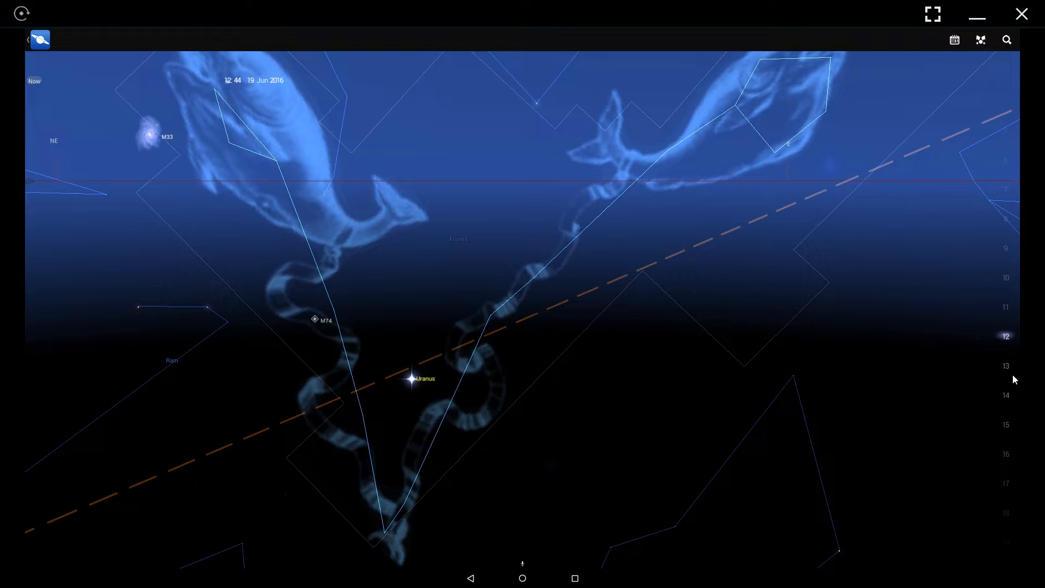
mouse_move(1015, 409)
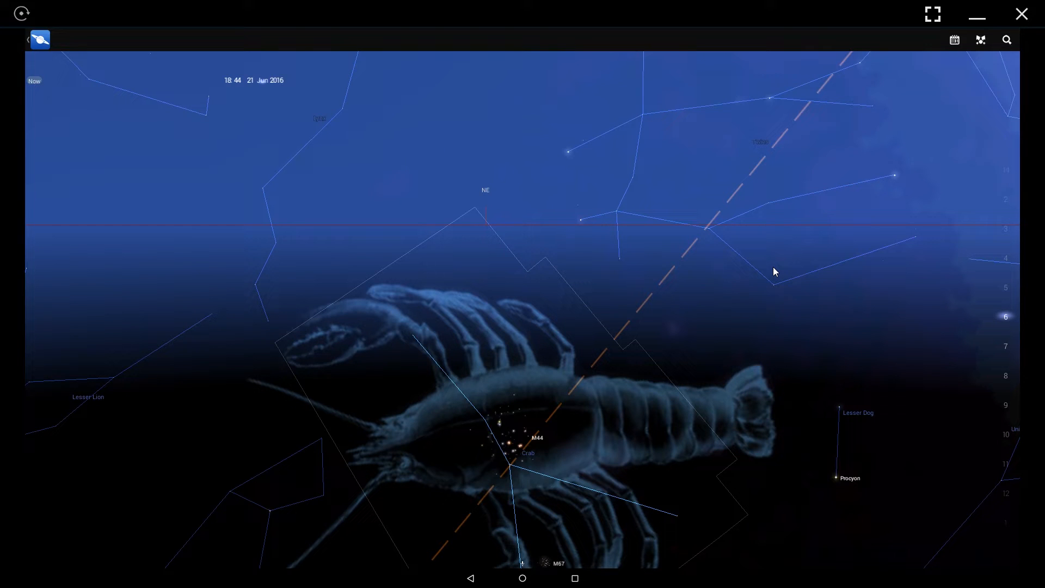
mouse_move(114, 189)
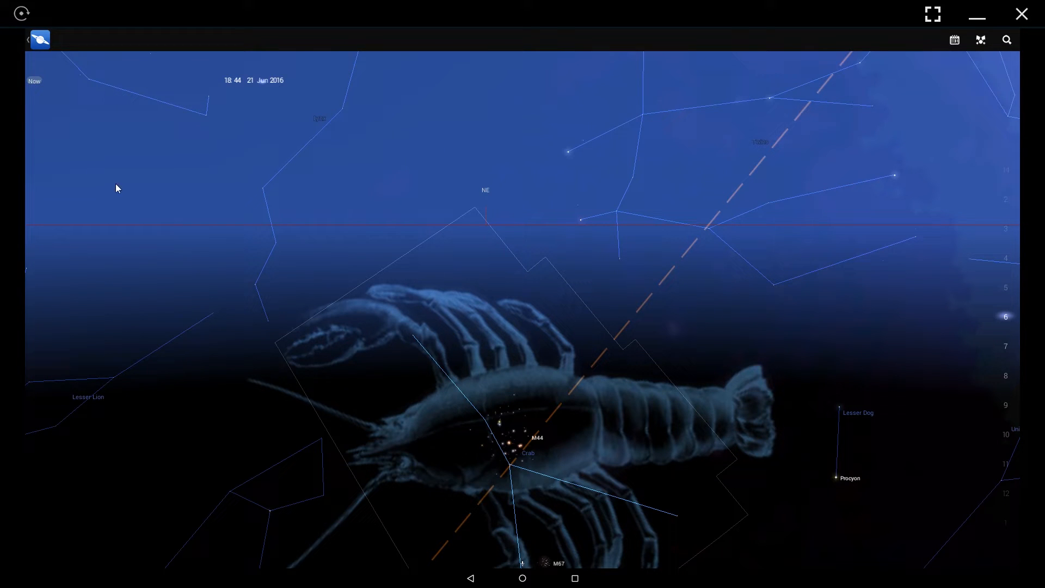
Jump the sky view to Pluto from the Solar System list
click(39, 39)
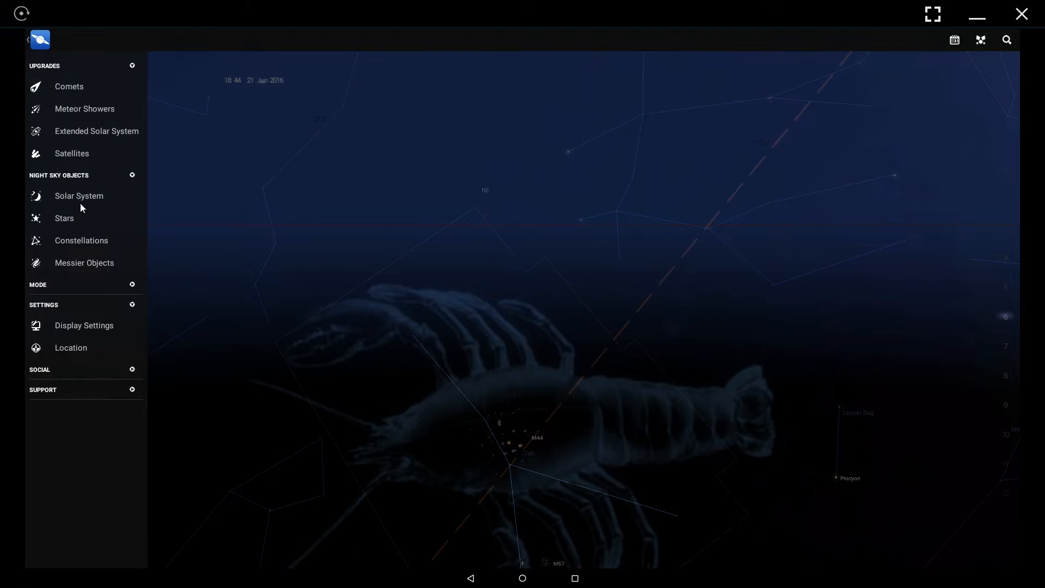
mouse_move(76, 204)
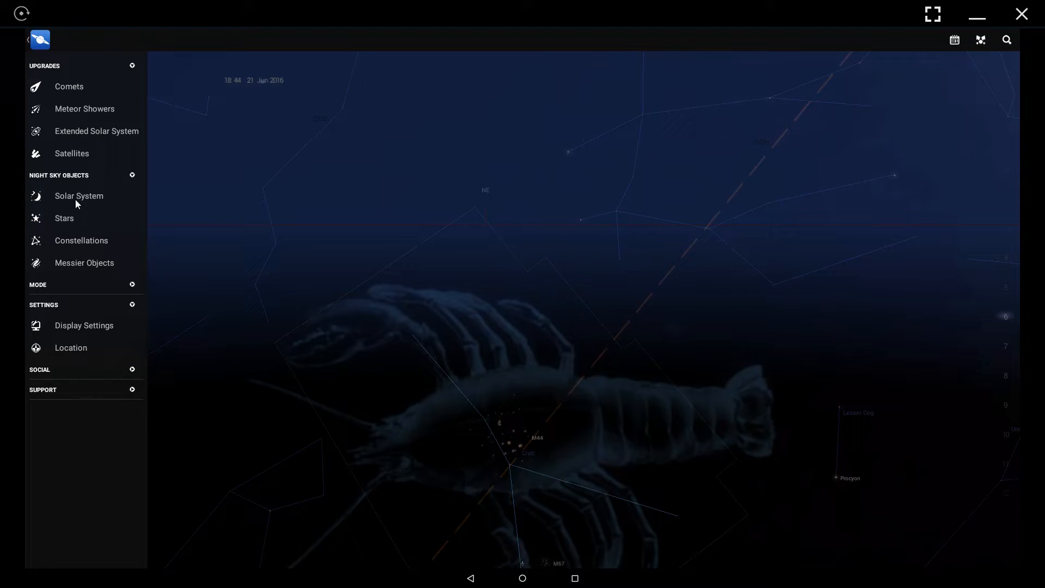
mouse_move(92, 227)
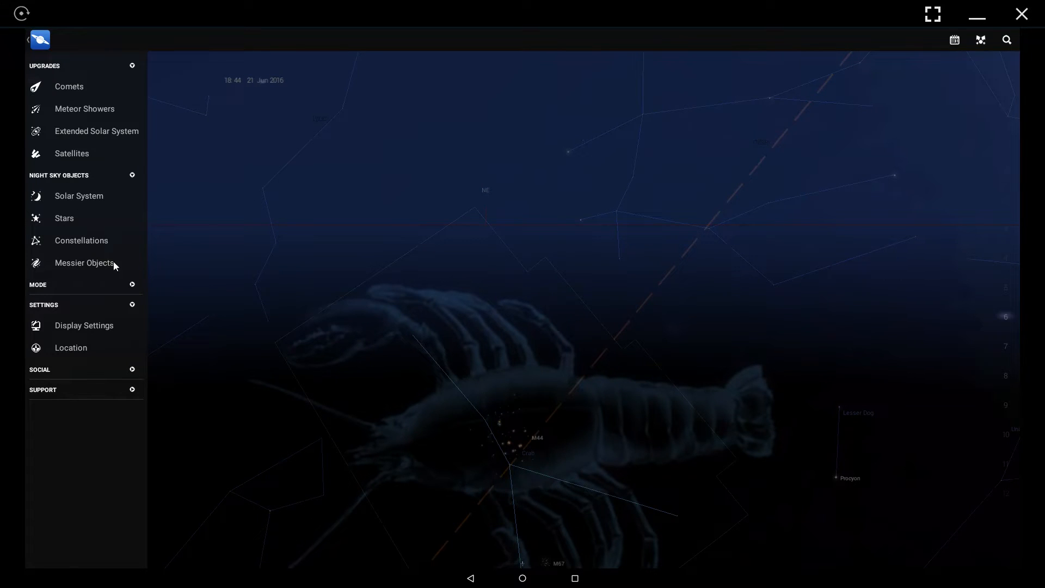
mouse_move(92, 199)
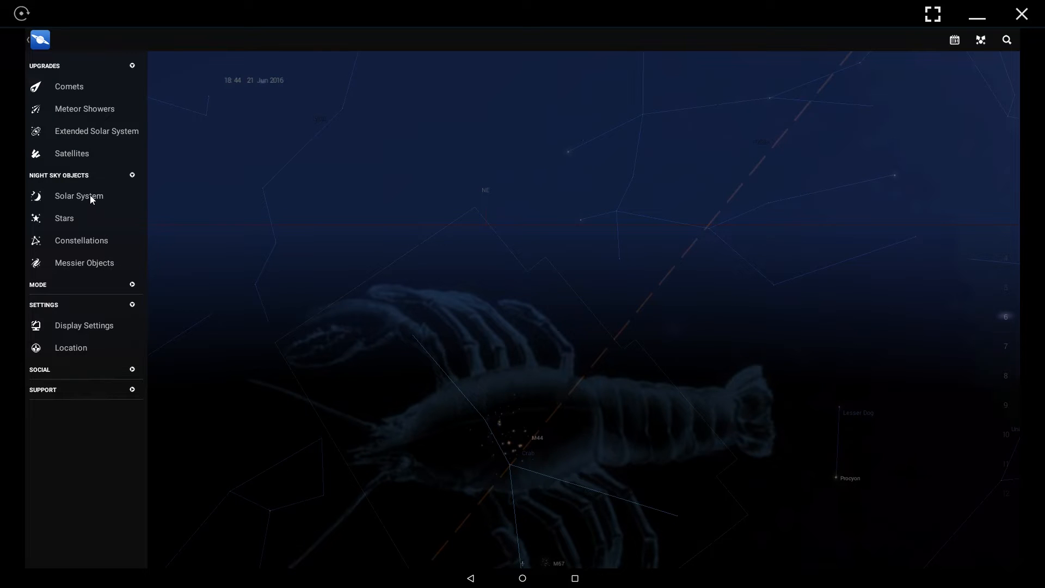
click(78, 196)
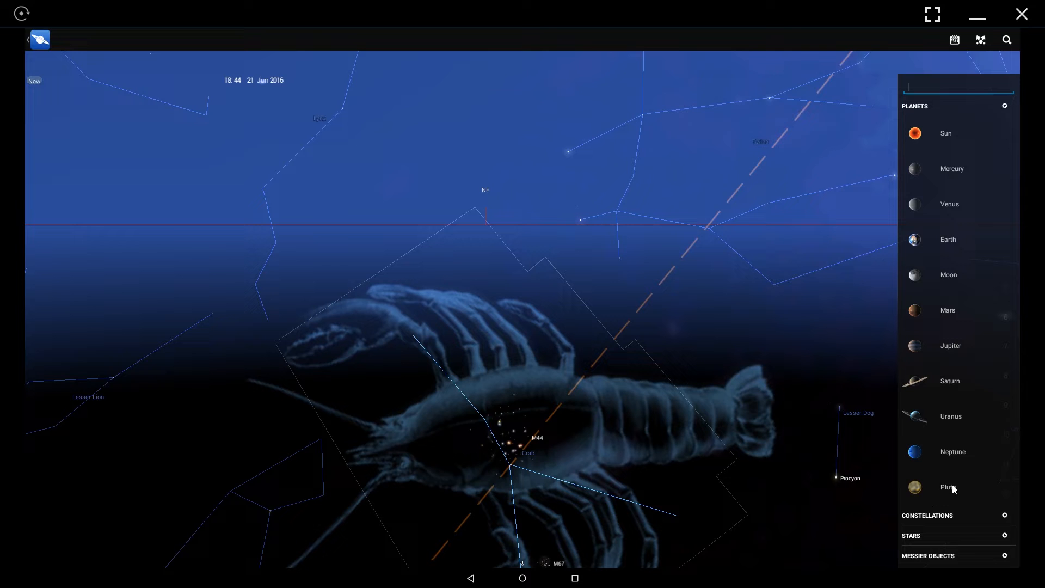
click(949, 487)
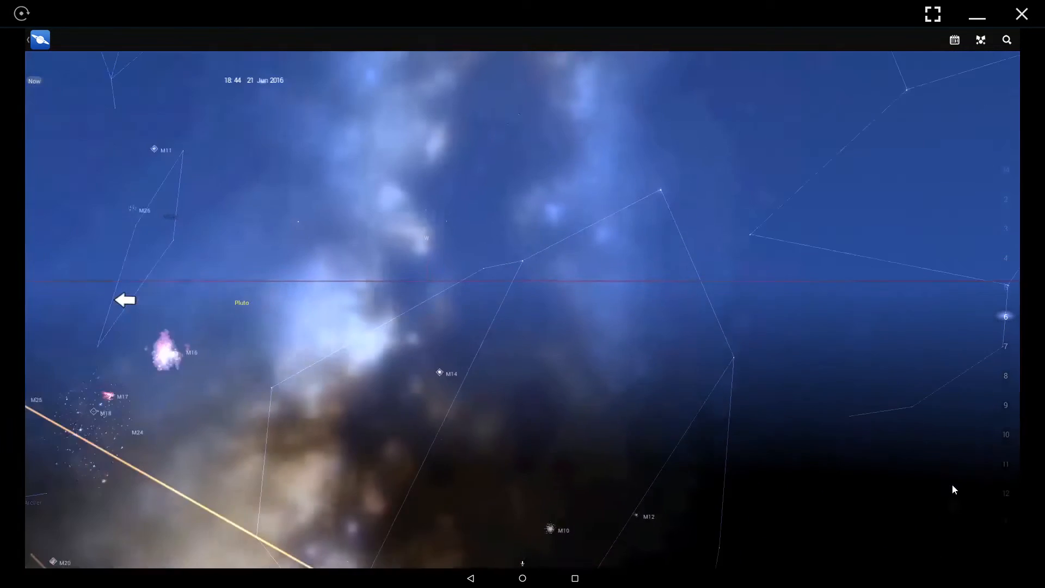
Show Pluto's dwarf-planet info card with its distance, diameter and orbit details
click(237, 302)
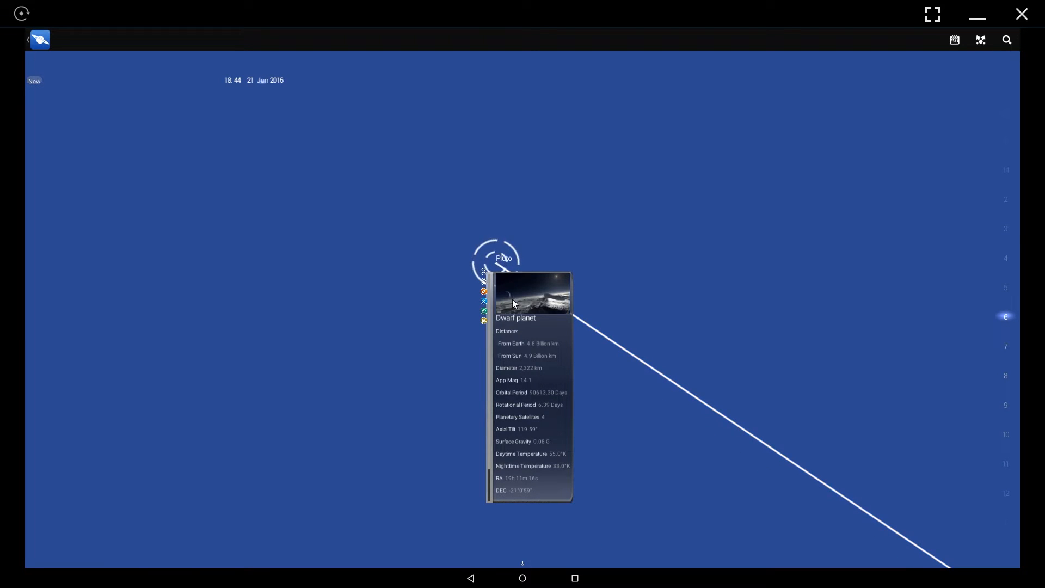
mouse_move(529, 324)
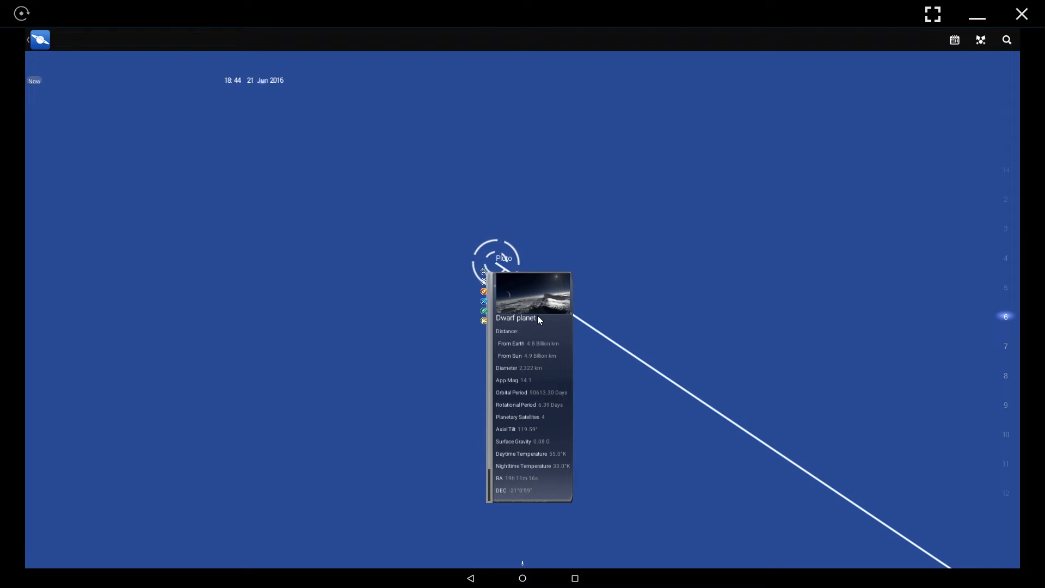
mouse_move(561, 366)
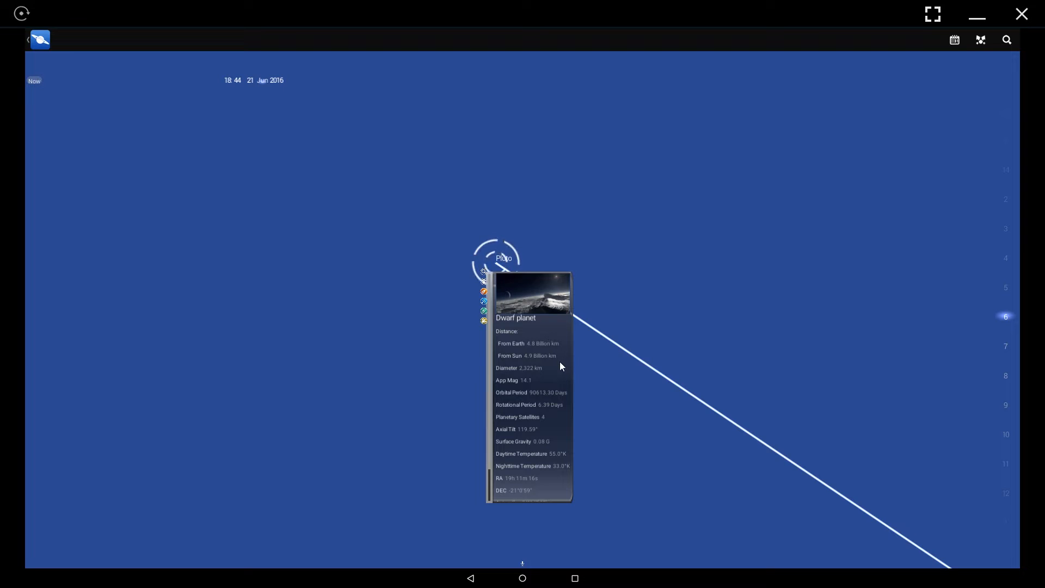
mouse_move(556, 351)
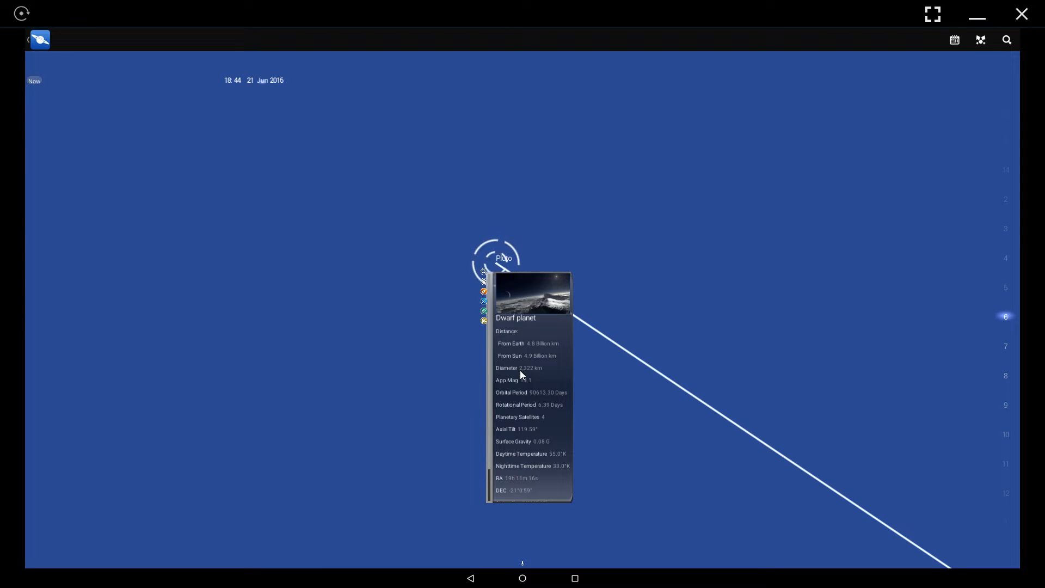
mouse_move(540, 376)
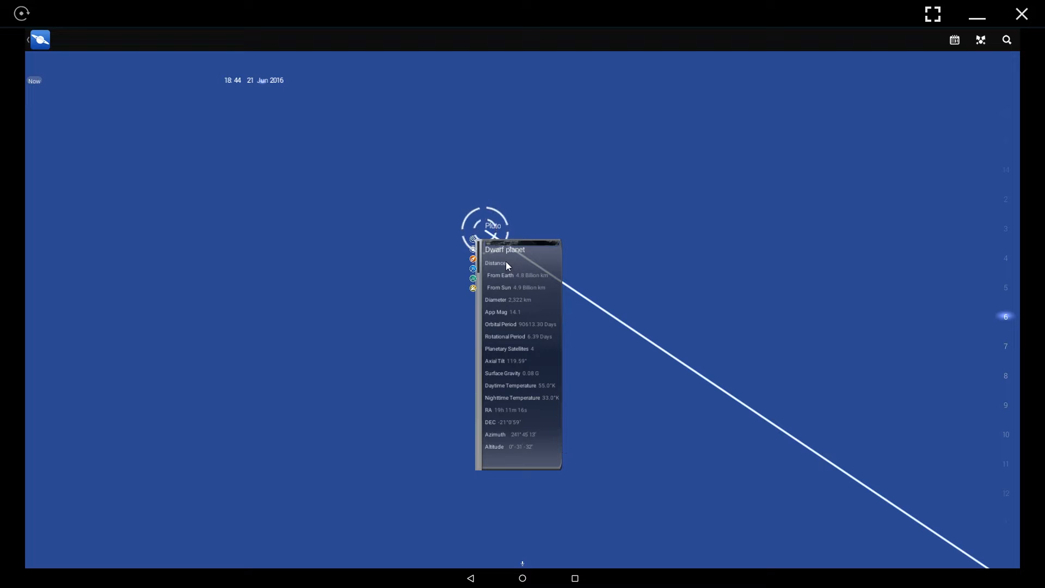
mouse_move(583, 248)
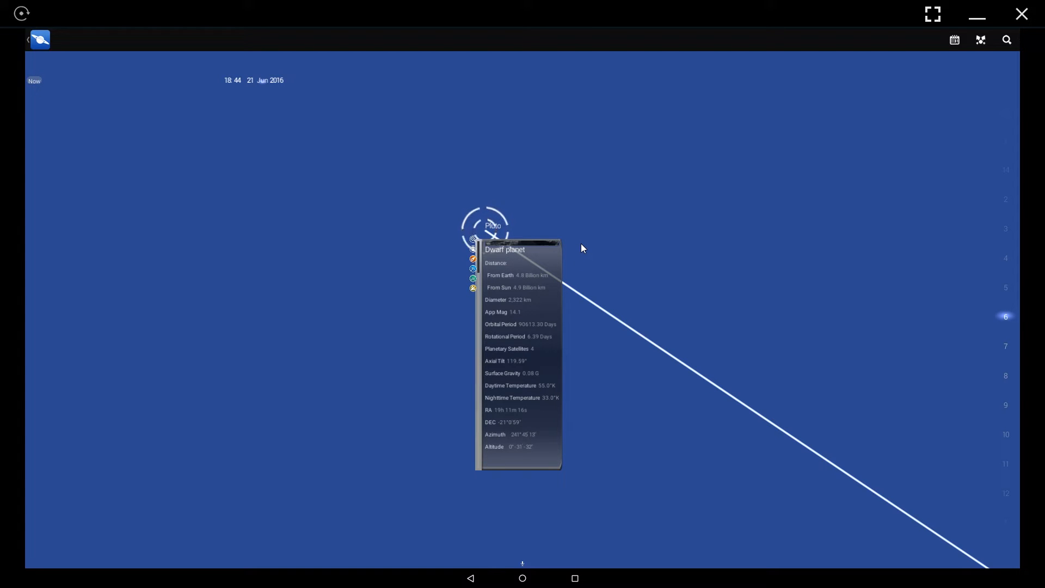
mouse_move(481, 245)
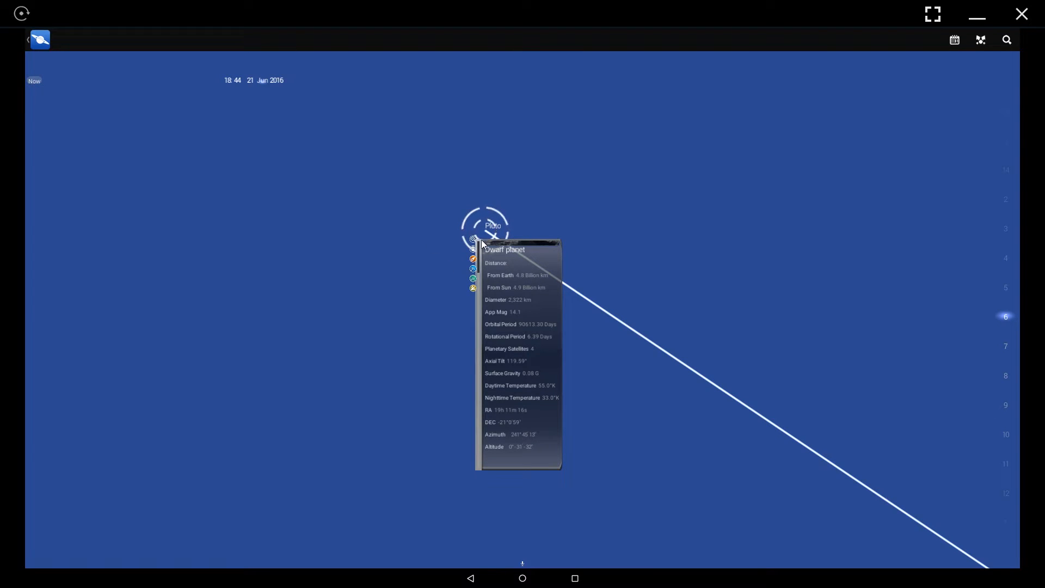
mouse_move(453, 248)
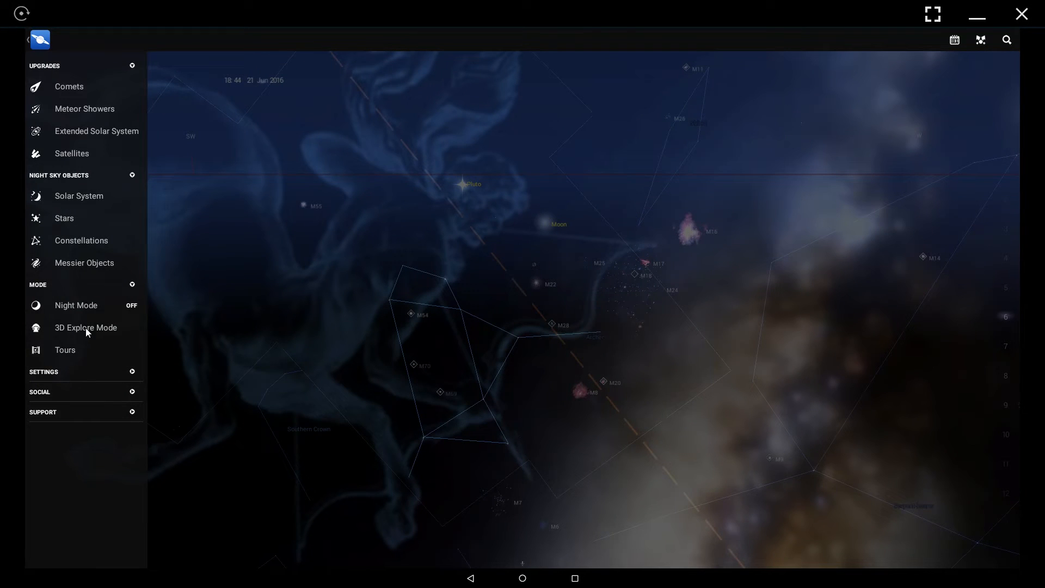
Switch to 3D Explore Mode and rotate Earth until the Indian Ocean faces the view
click(85, 328)
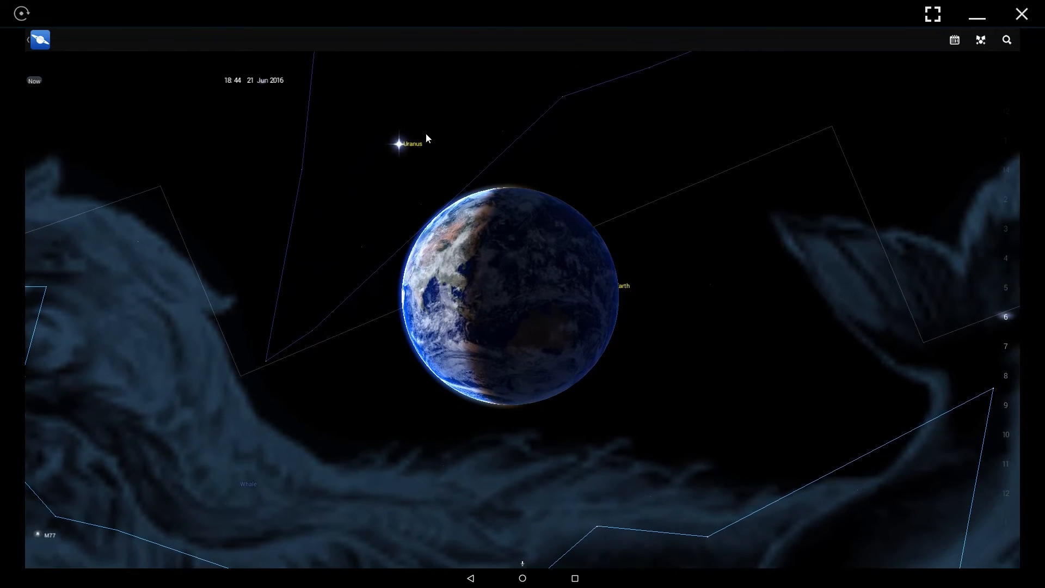
drag(427, 138, 575, 300)
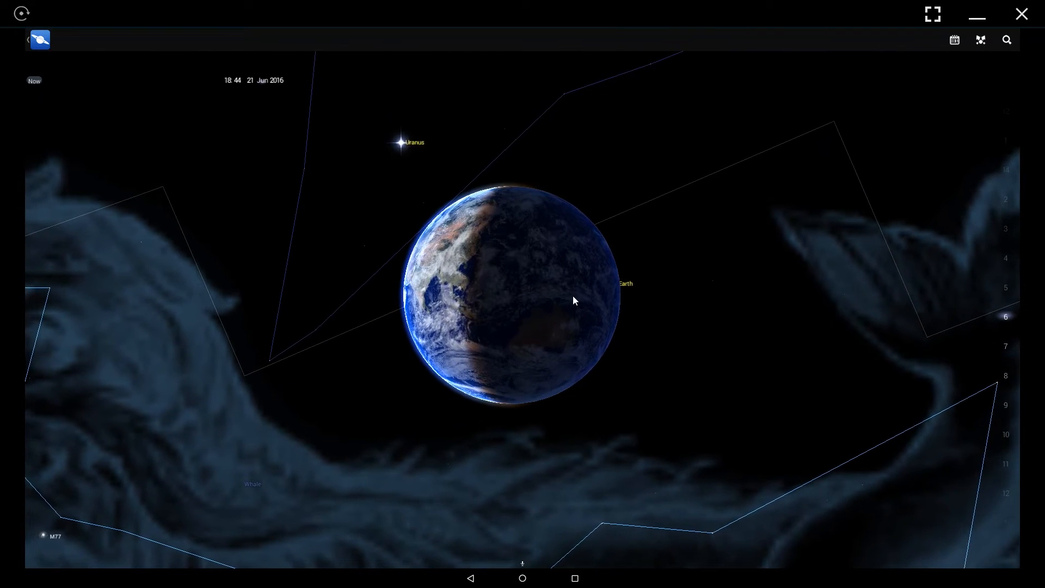
drag(575, 300, 544, 219)
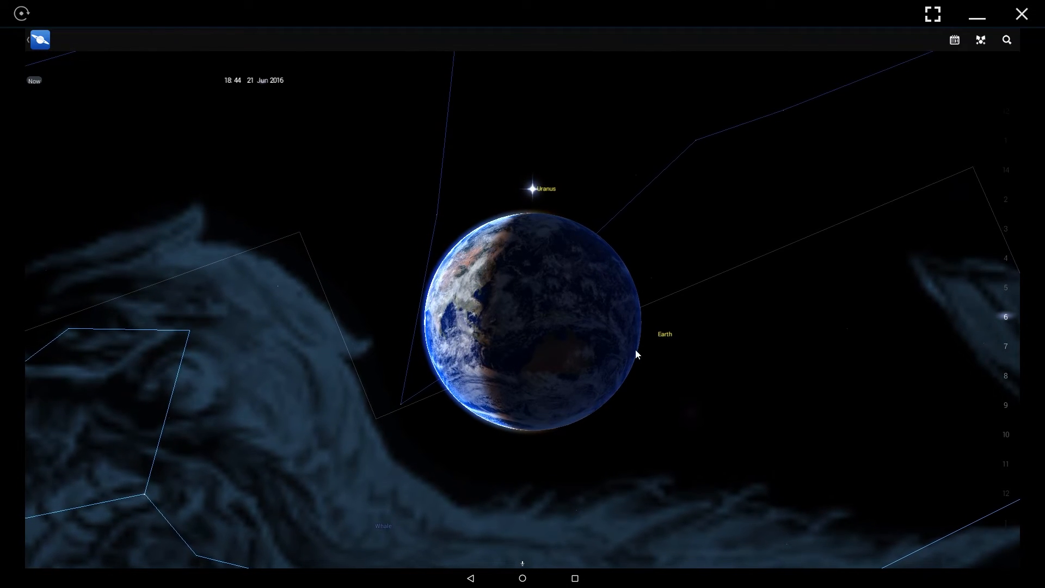
drag(637, 353, 856, 275)
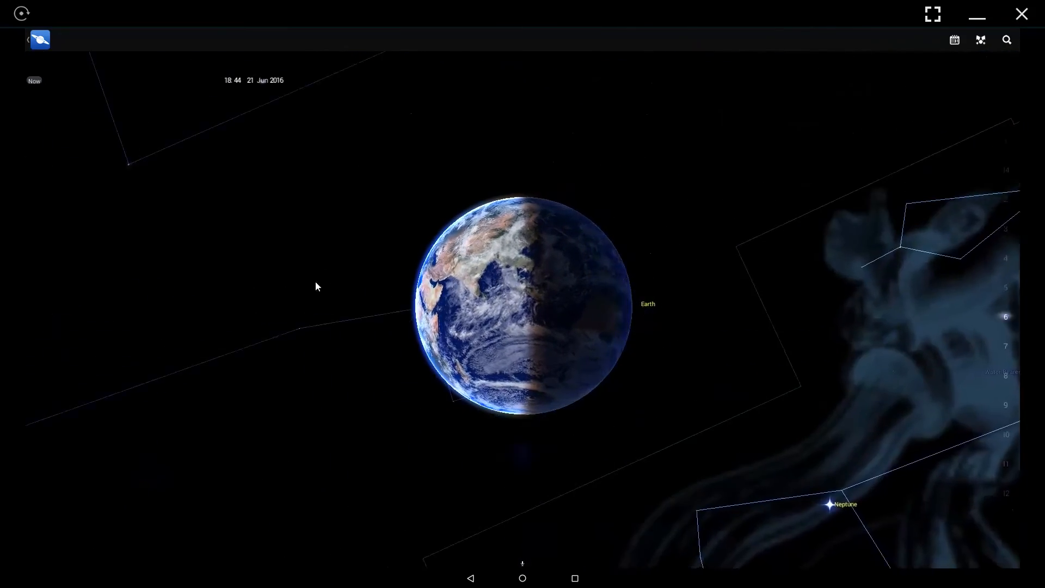
View the Comets upgrade offer, inspect a star near Scorpius, and reopen the menu
click(40, 39)
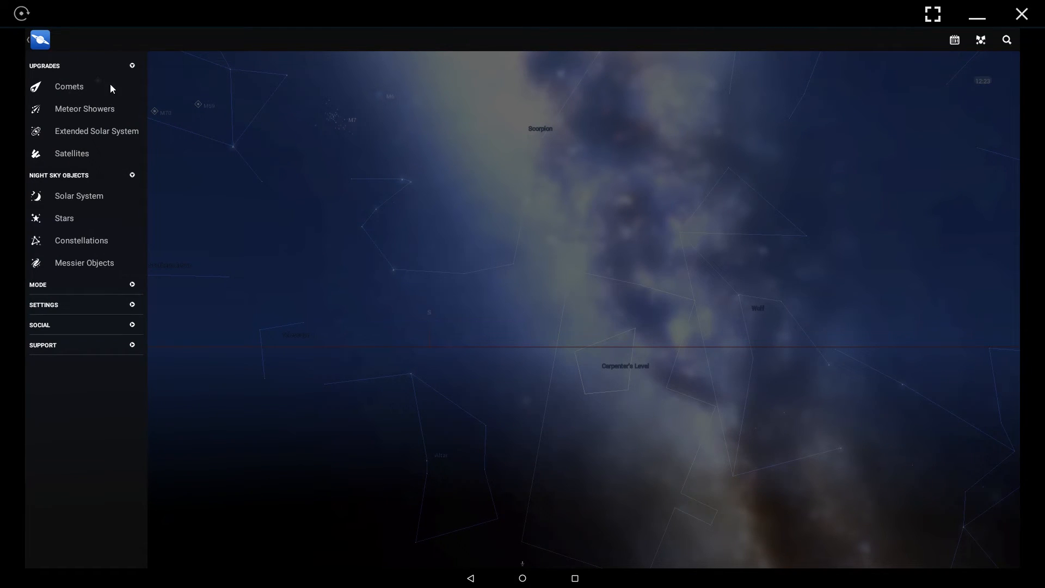
mouse_move(63, 118)
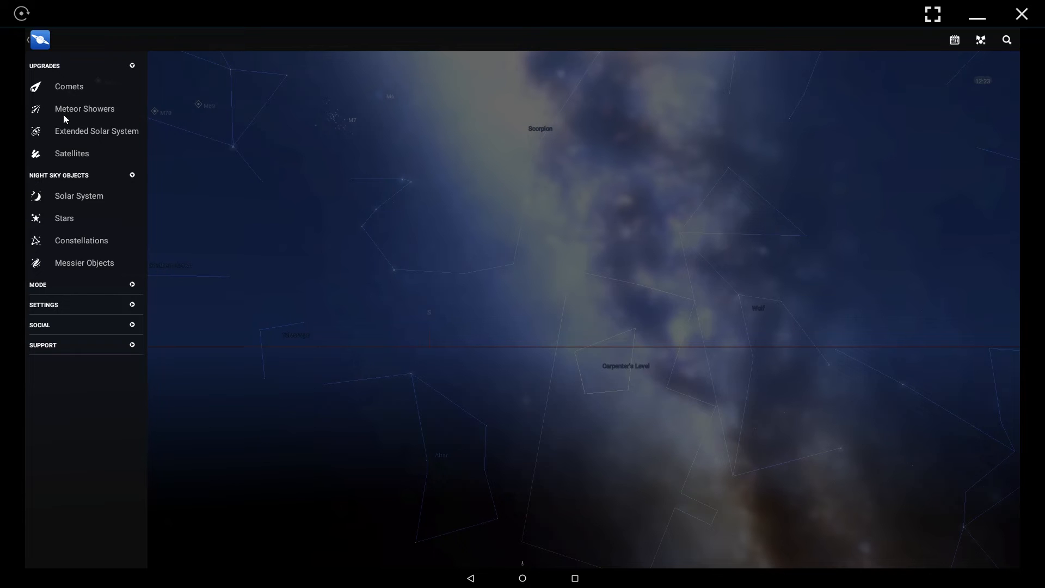
mouse_move(80, 168)
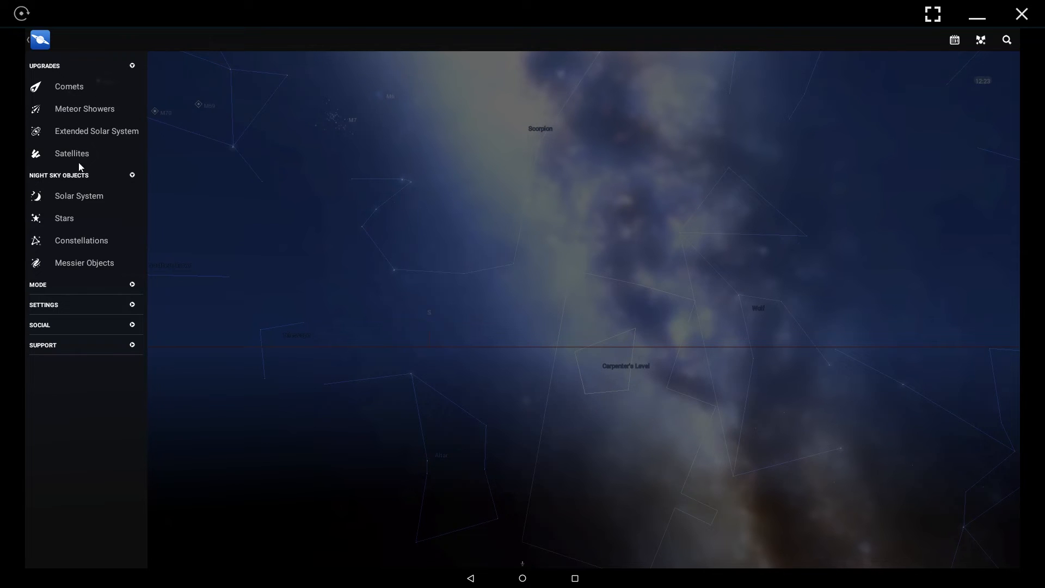
mouse_move(89, 89)
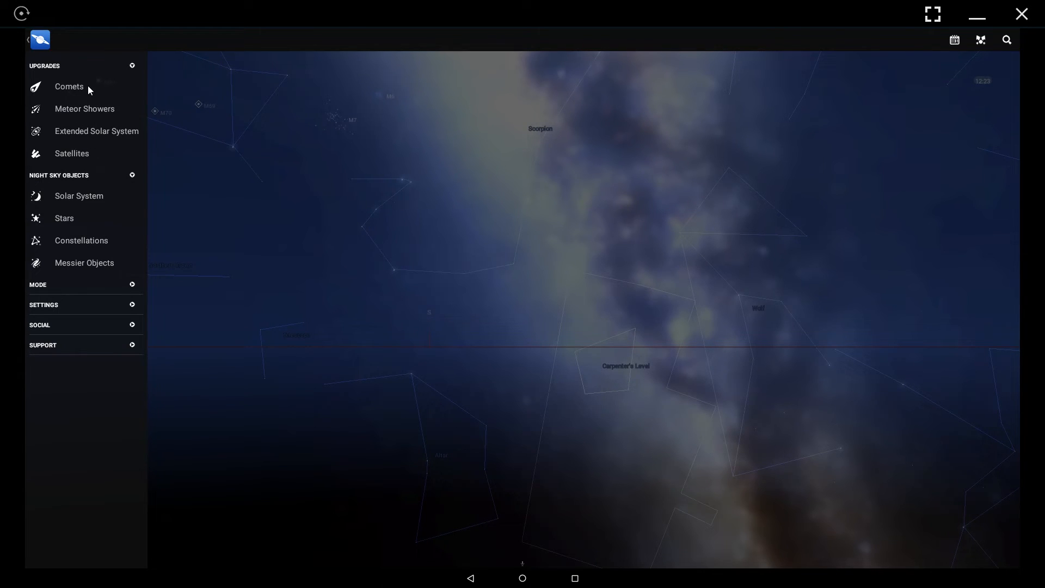
click(70, 87)
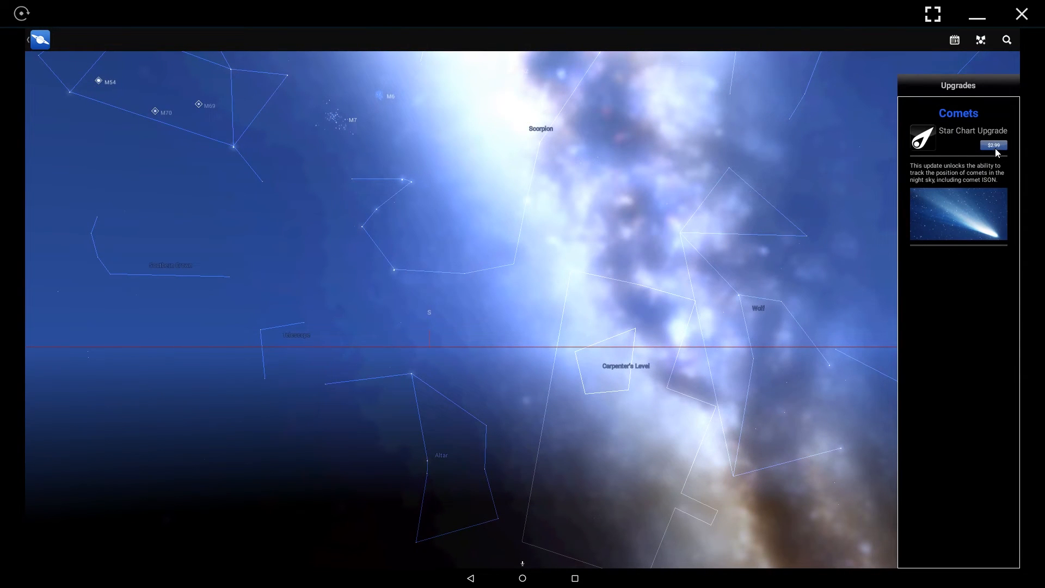
click(582, 159)
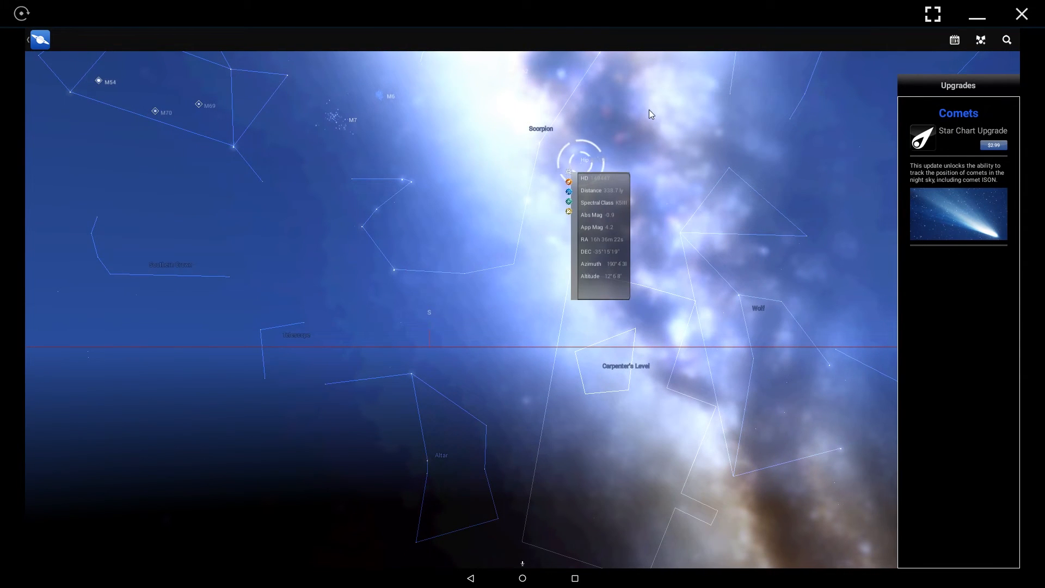
click(40, 39)
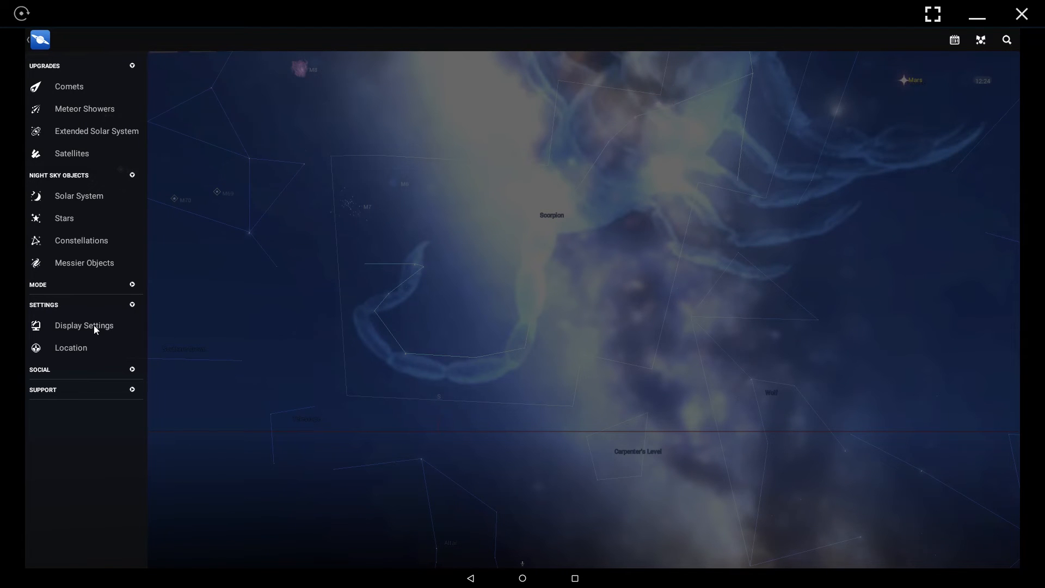
In Display Settings turn Atmosphere off and the Equatorial Grid on
click(84, 326)
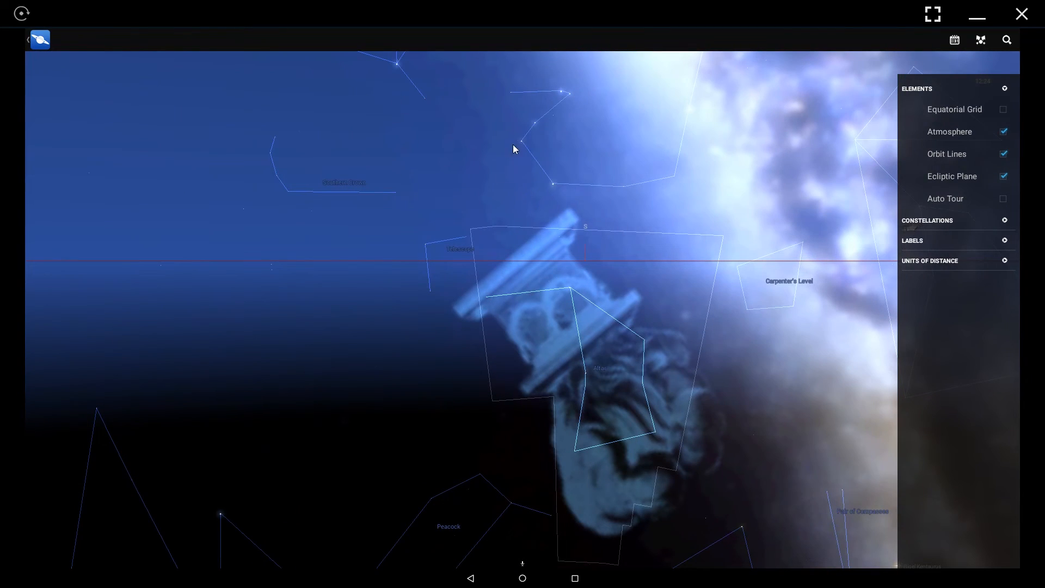
click(1004, 132)
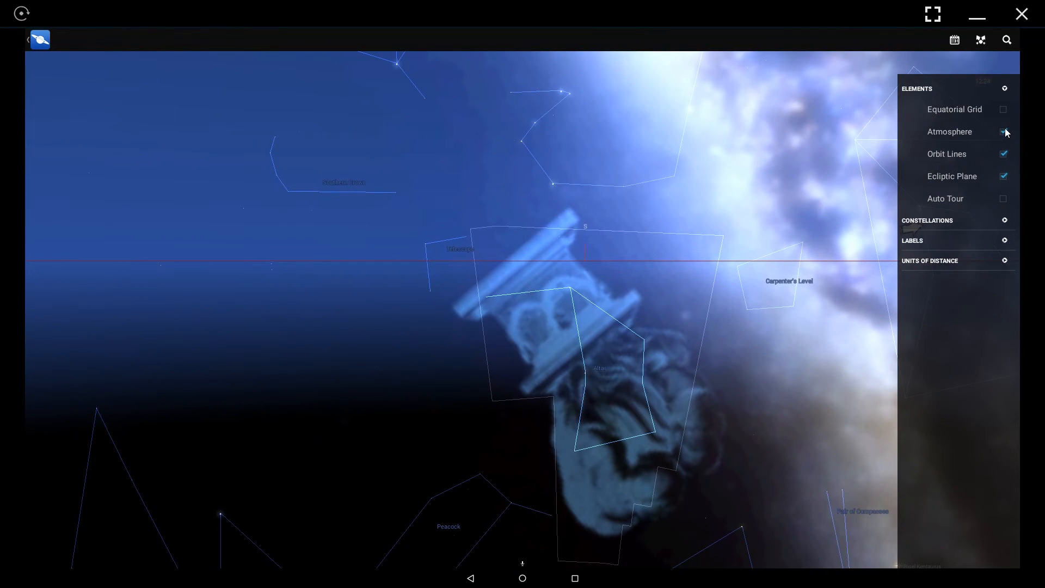
click(1004, 132)
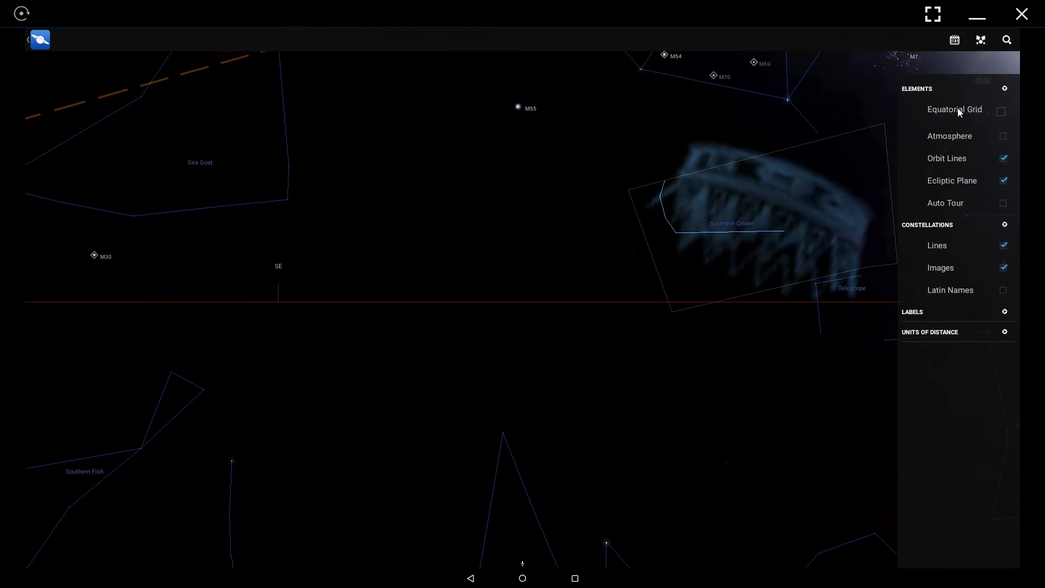
click(1002, 111)
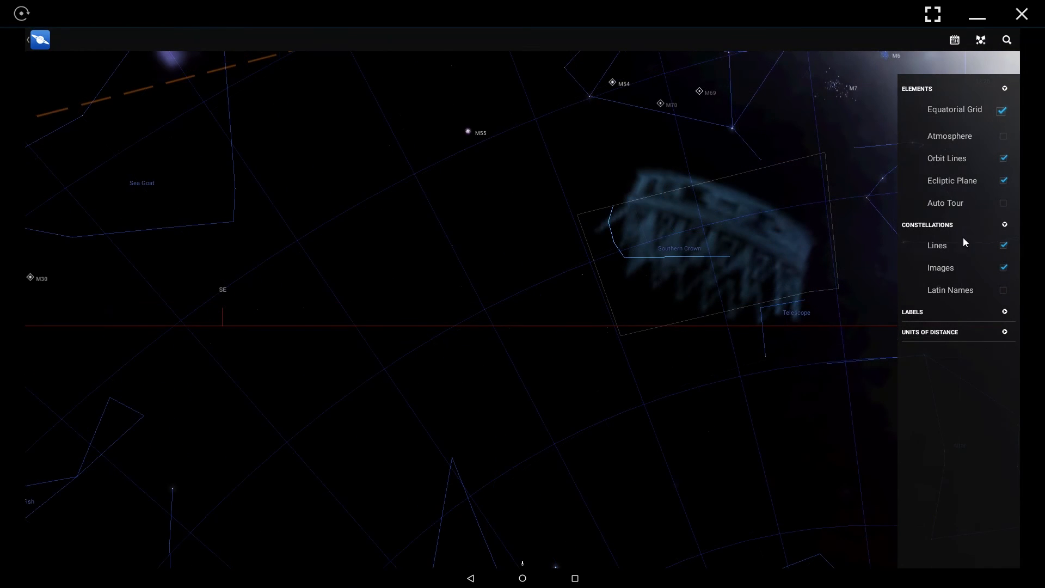
Expand the Labels and Units of Distance sections, then close the settings panel
click(912, 312)
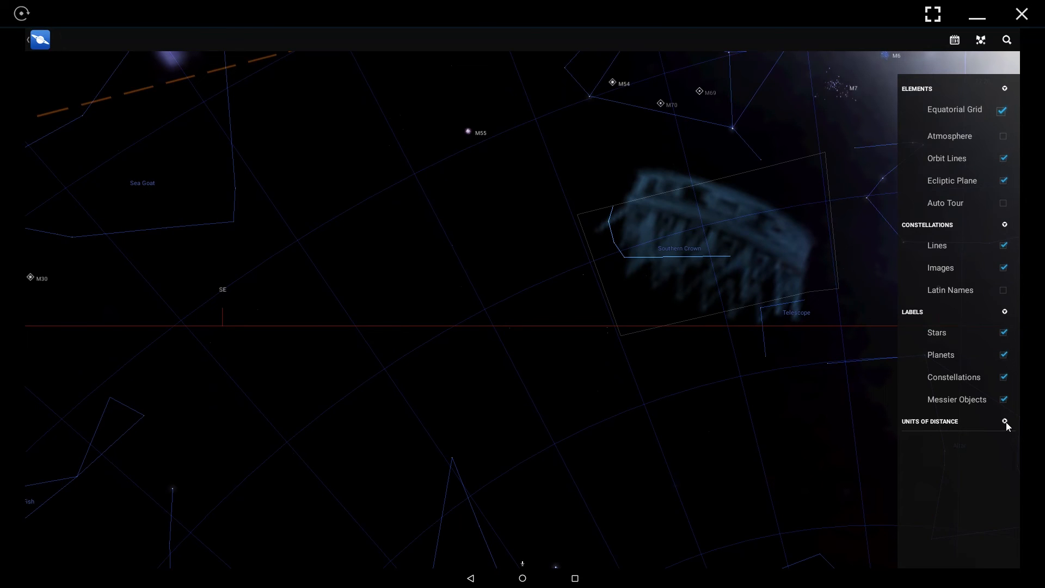
click(1003, 421)
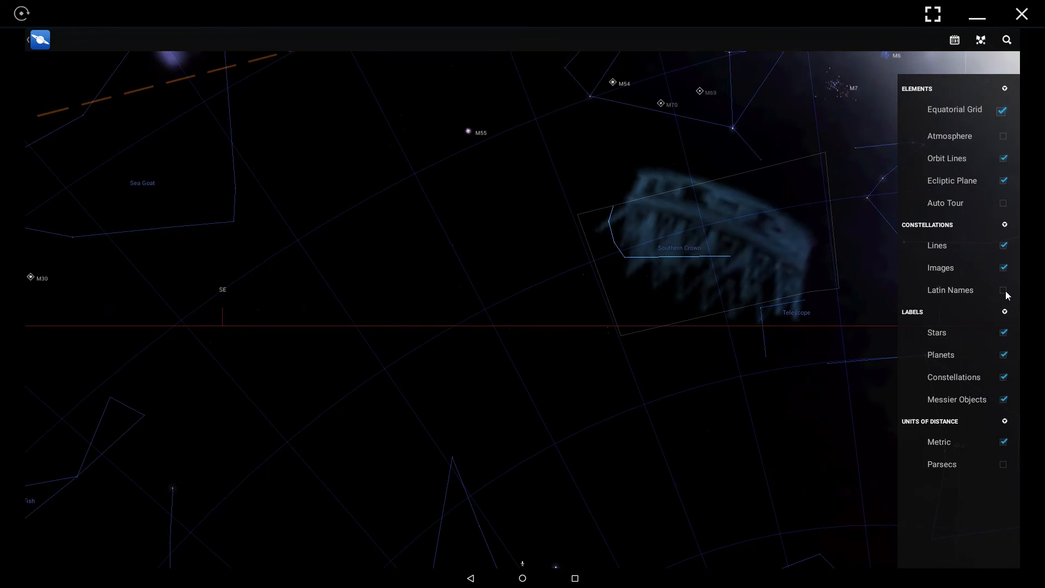
click(1004, 289)
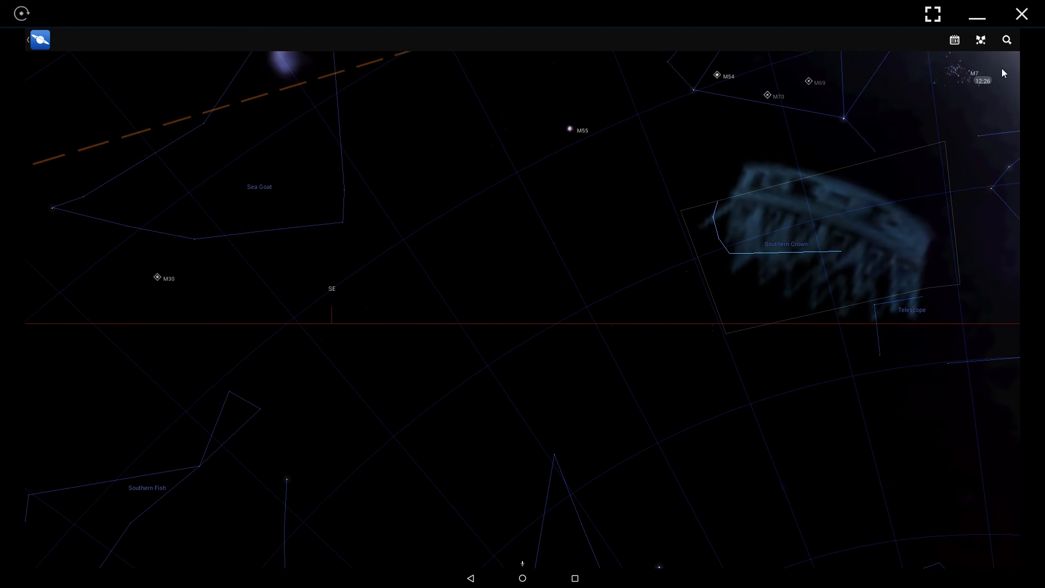
Search for 'Mars' and go to the planet Mars from the results
click(1006, 39)
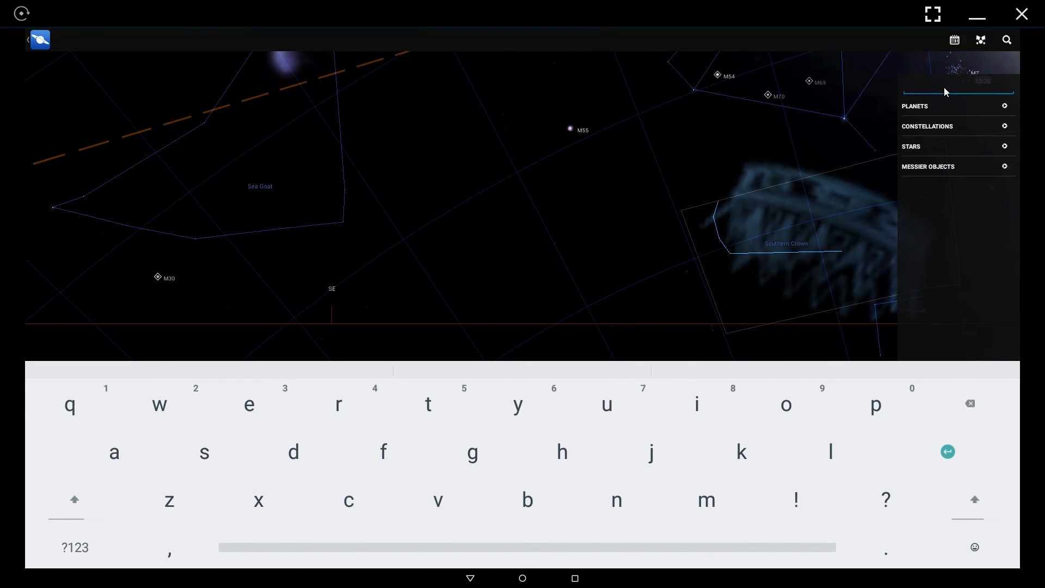
mouse_move(951, 145)
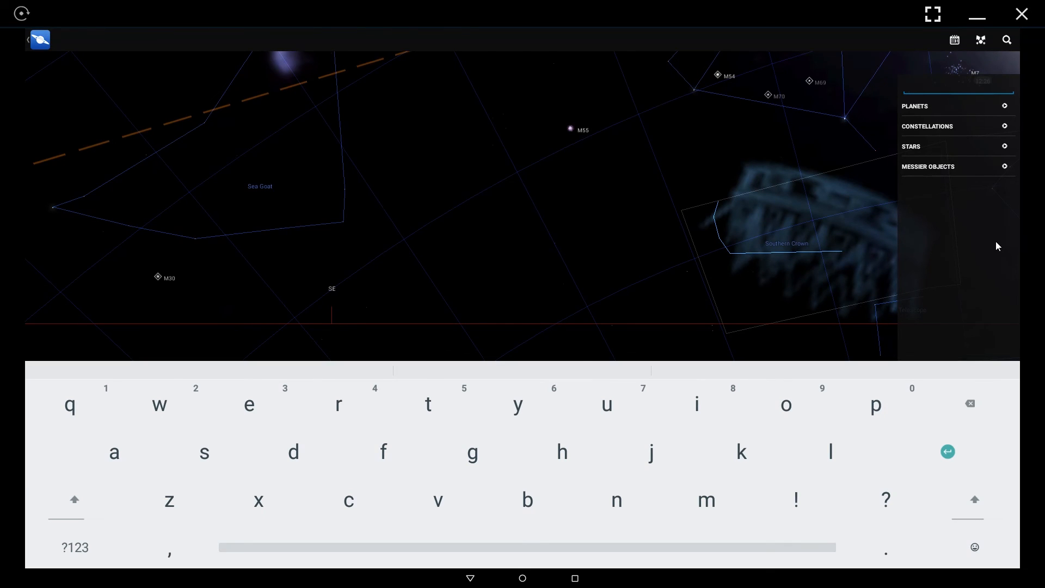
text(Mars)
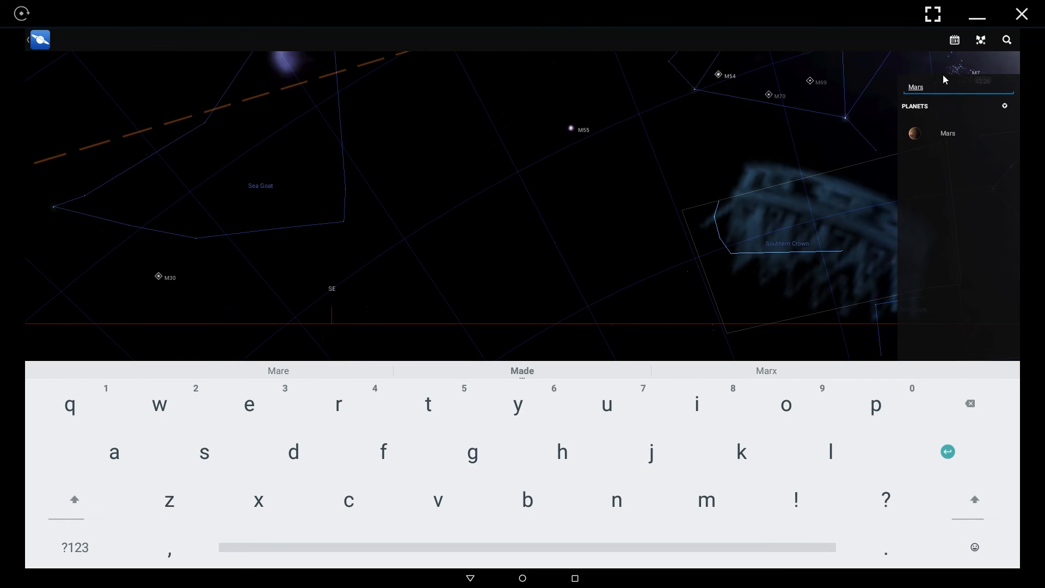
mouse_move(956, 144)
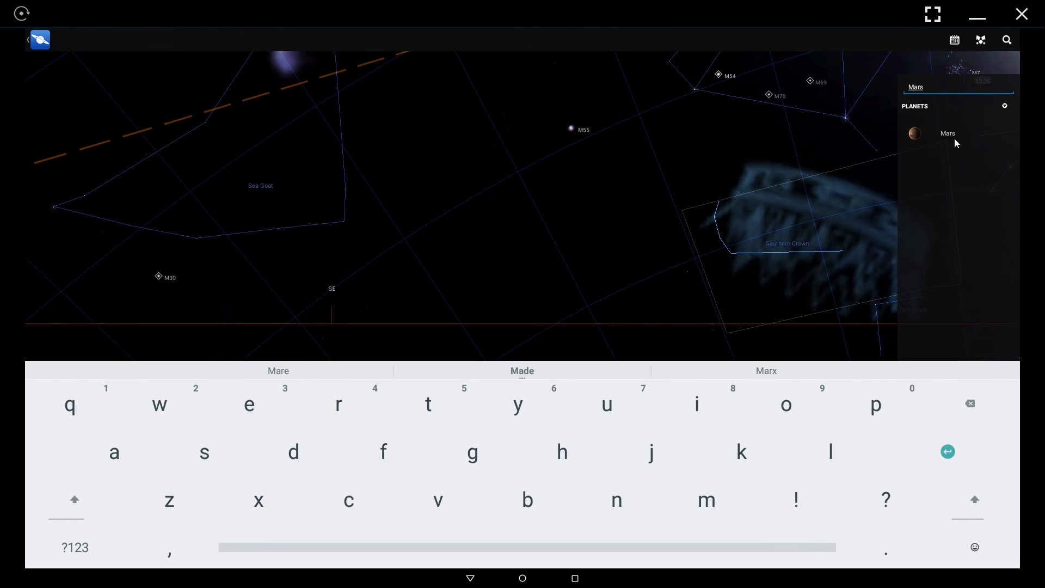
click(947, 132)
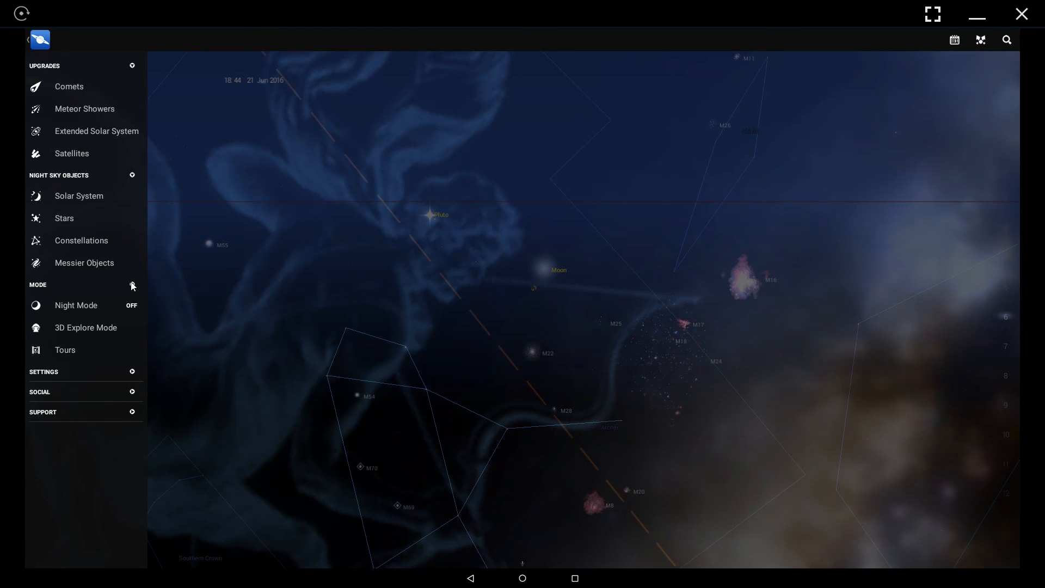
mouse_move(100, 335)
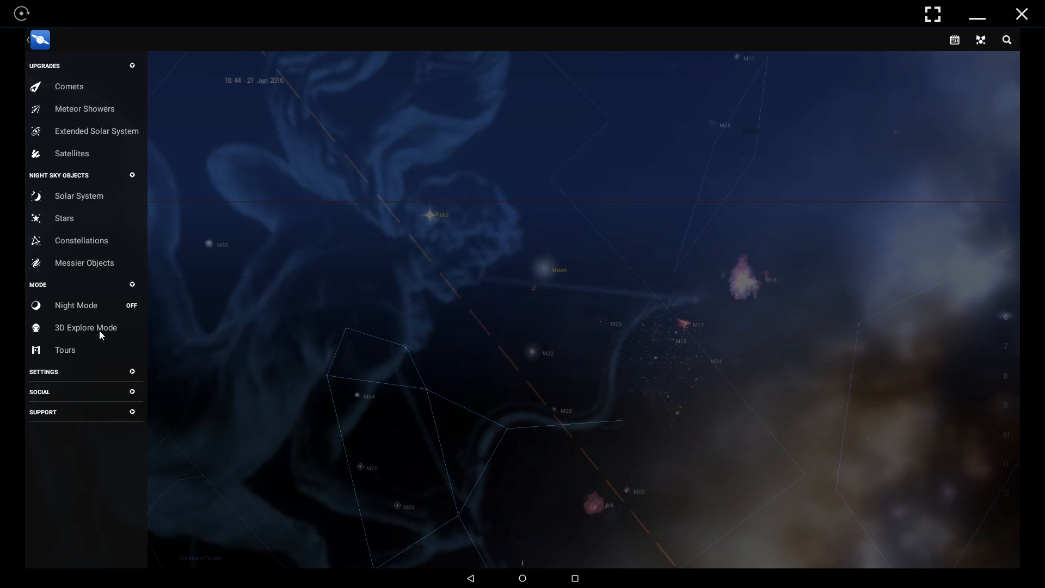
Switch into 3D Explore Mode showing Earth's globe and reopen the main menu
click(85, 328)
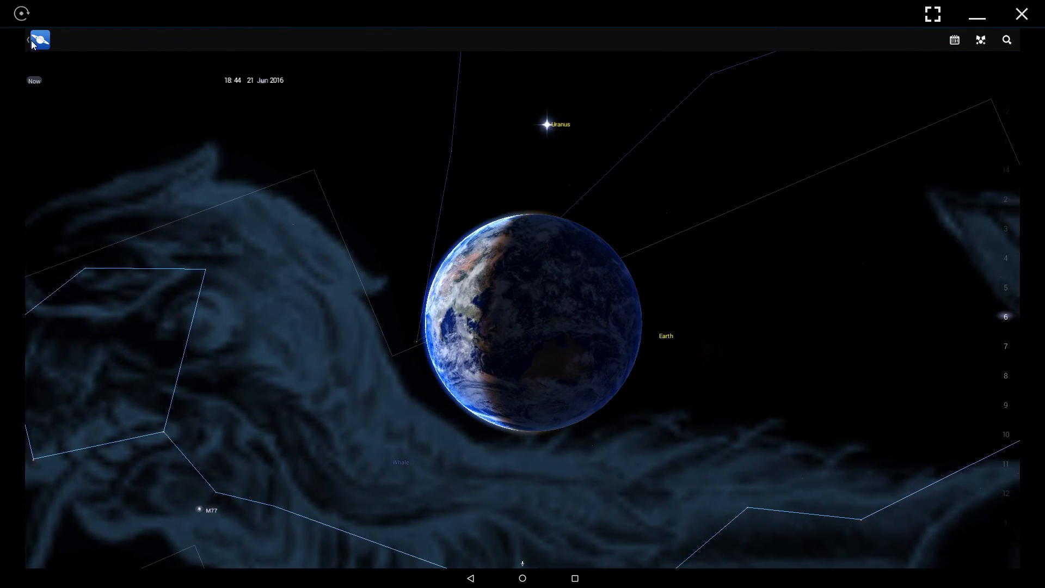
click(38, 39)
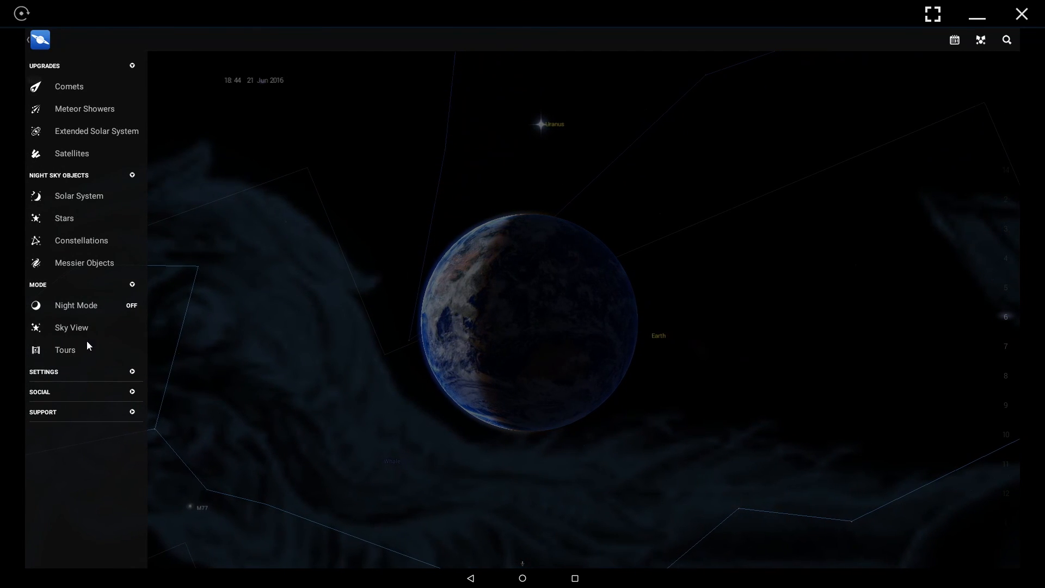